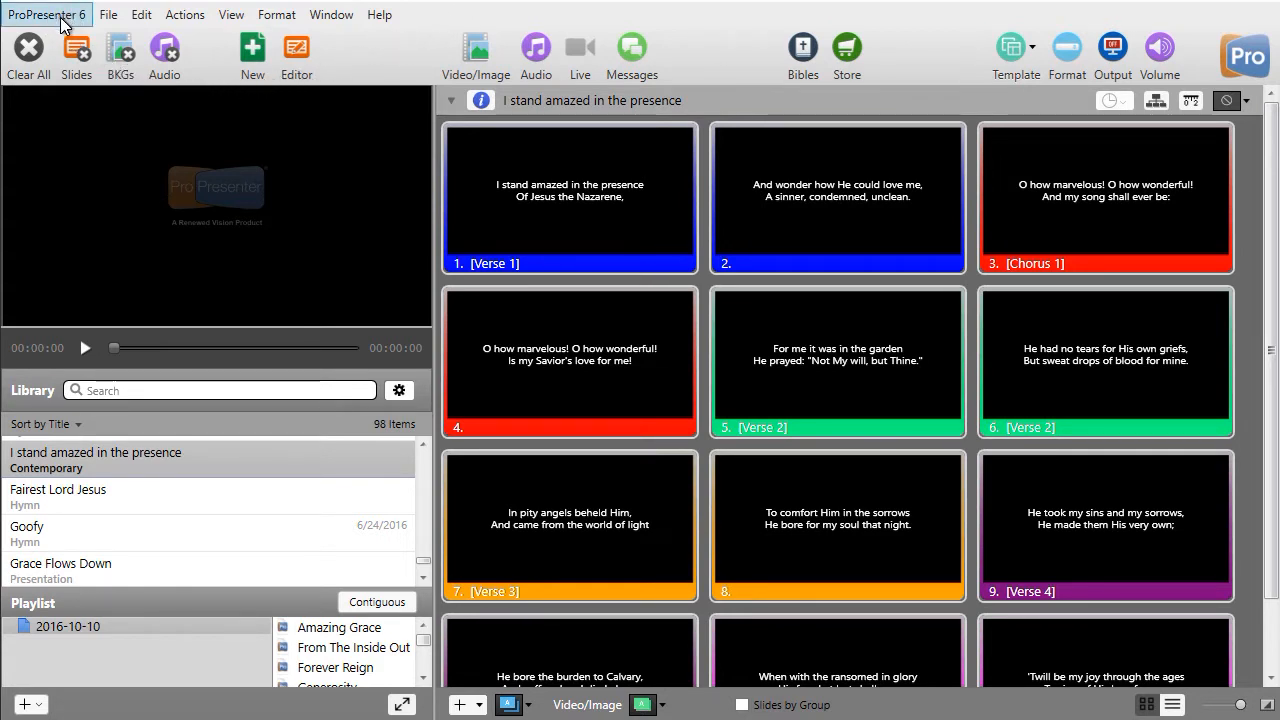
Reach the Sync preferences via the ProPresenter 6 application menu's Preferences item
{"action": "left_click", "coordinate": [48, 14]}
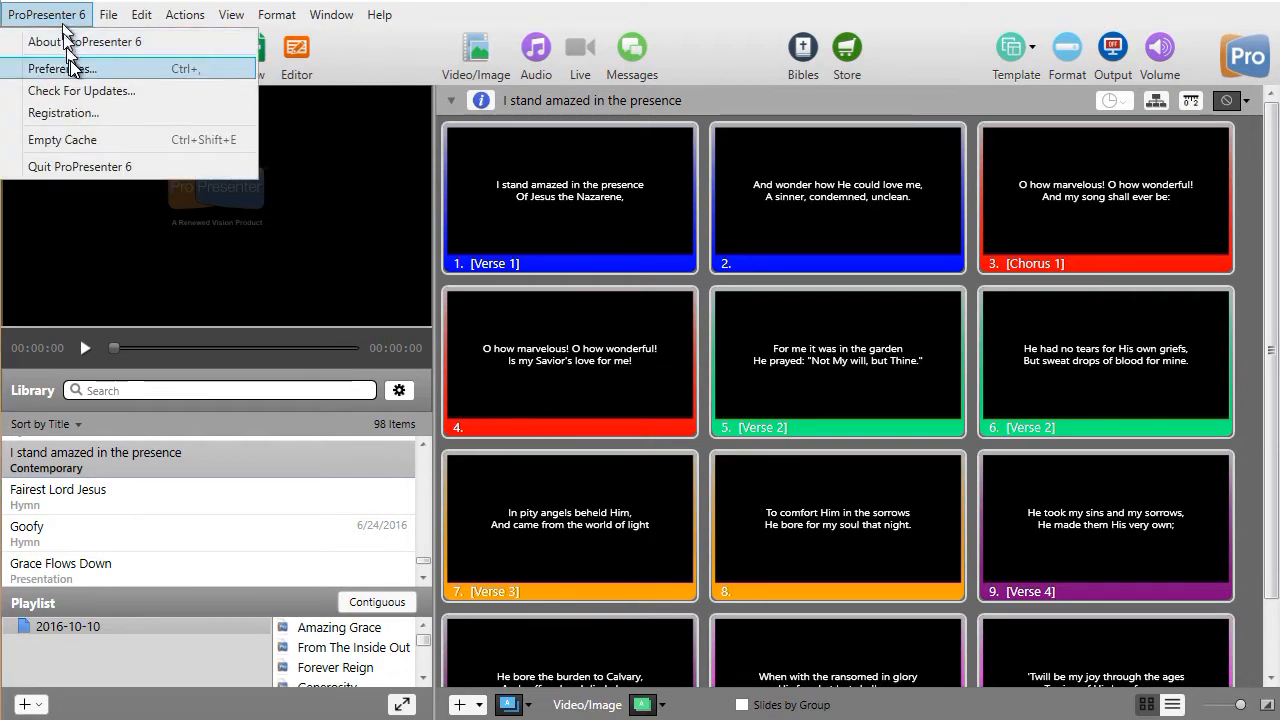
{"action": "left_click", "coordinate": [62, 68]}
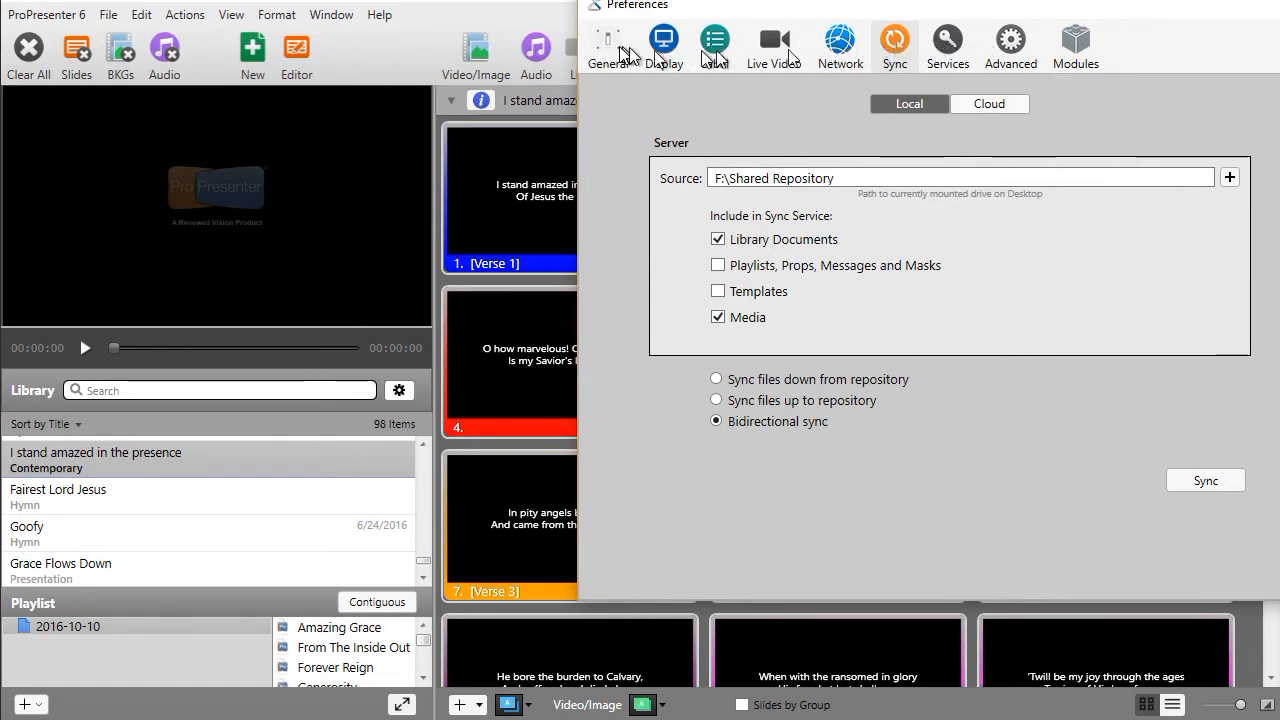
{"action": "mouse_move", "coordinate": [840, 44]}
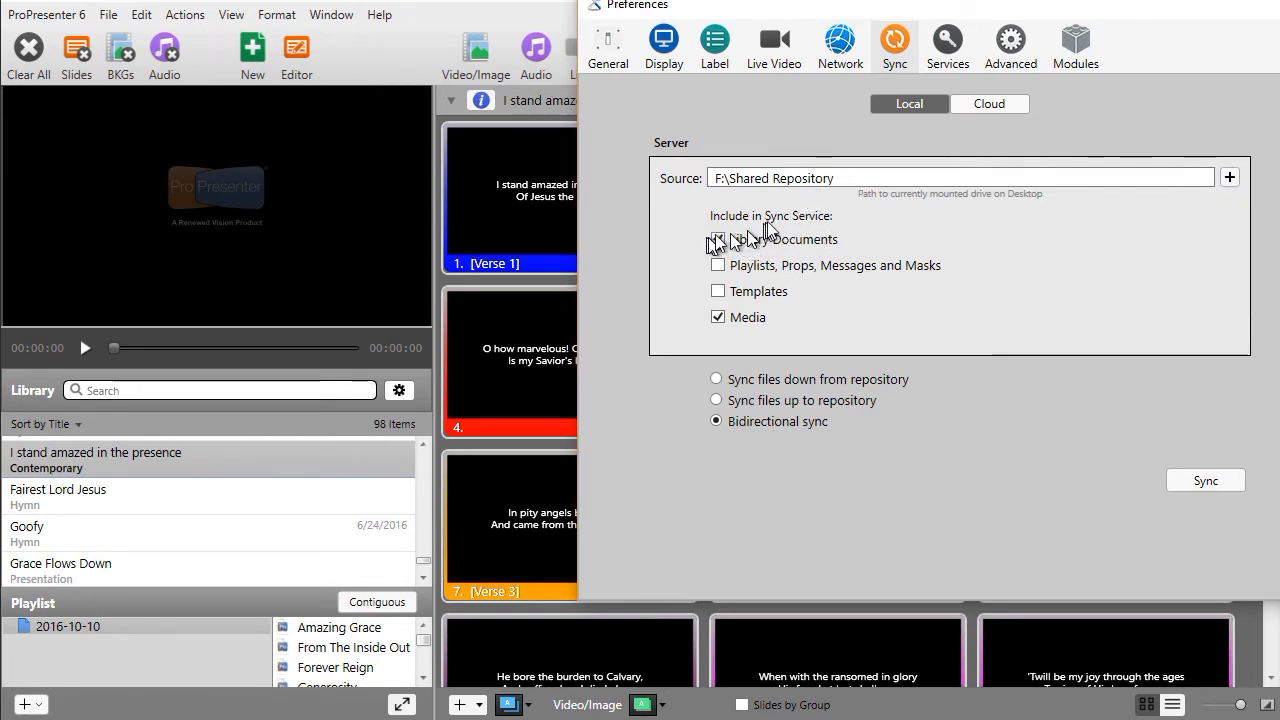
{"action": "left_click", "coordinate": [716, 240]}
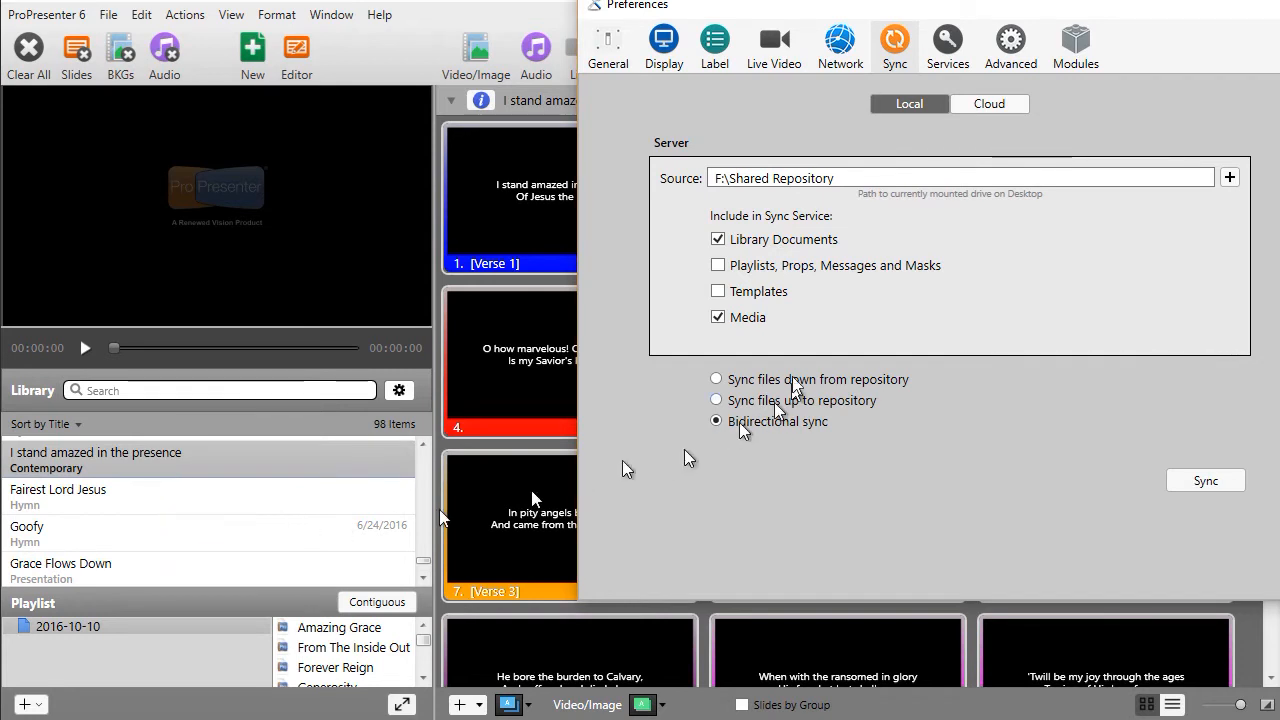
{"action": "mouse_move", "coordinate": [718, 316]}
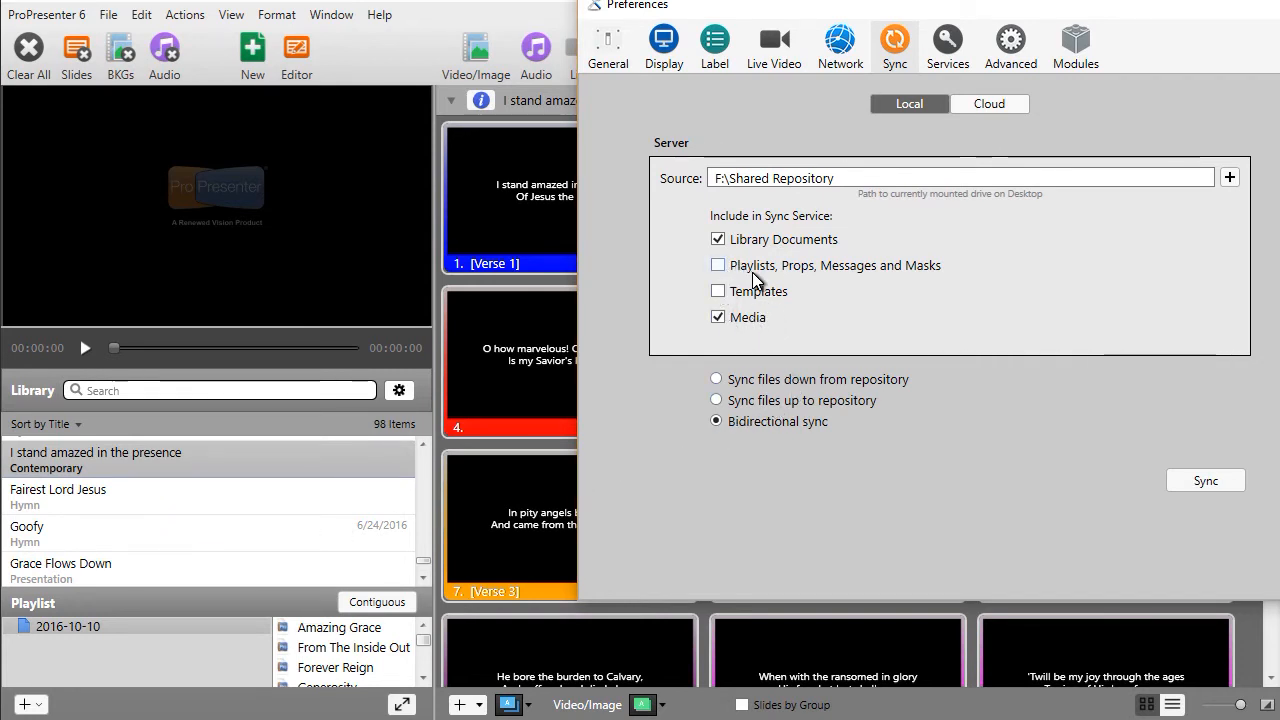
{"action": "mouse_move", "coordinate": [764, 304]}
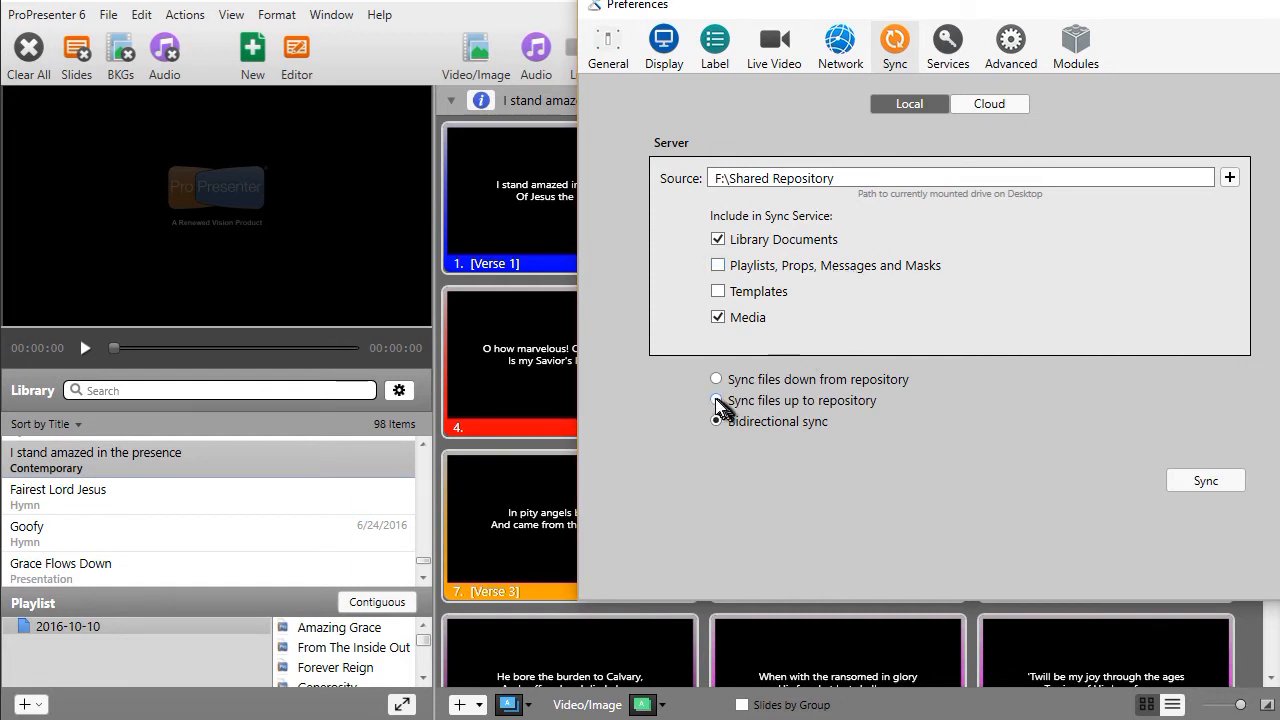
Choose 'Sync files up to repository' and start the sync, previewing six song files to replace
{"action": "left_click", "coordinate": [716, 420]}
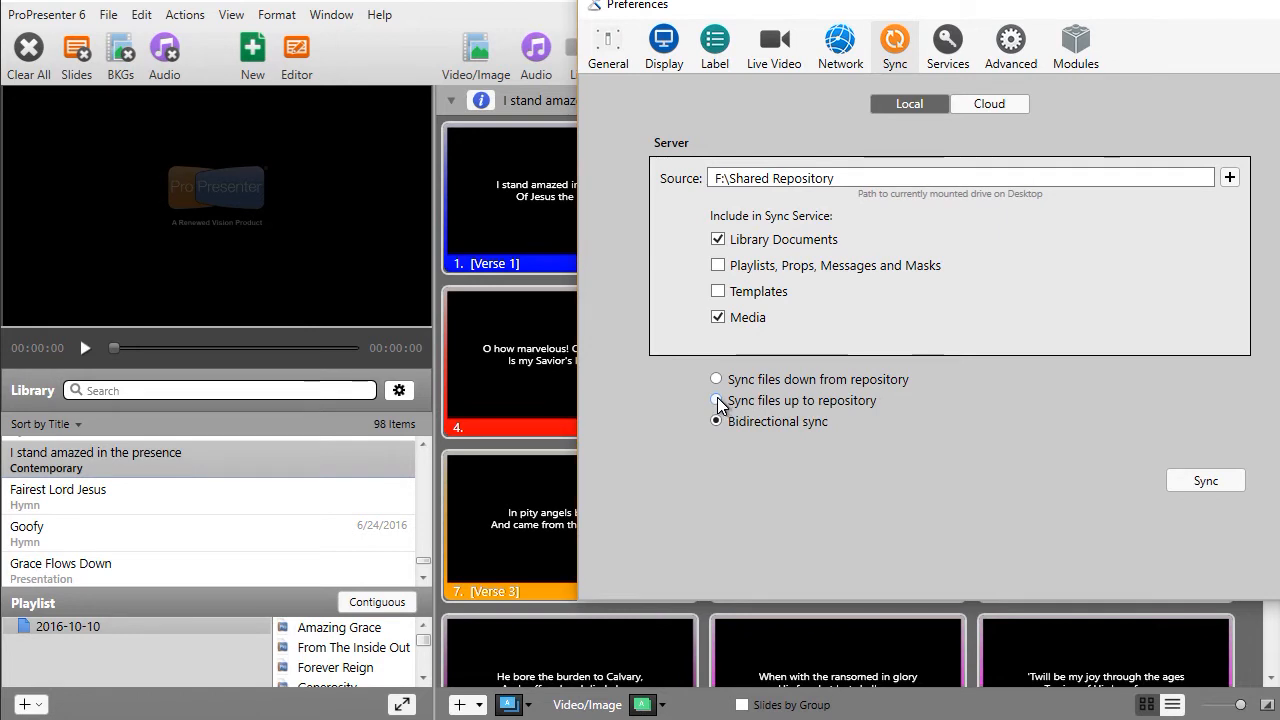
{"action": "left_click", "coordinate": [716, 400]}
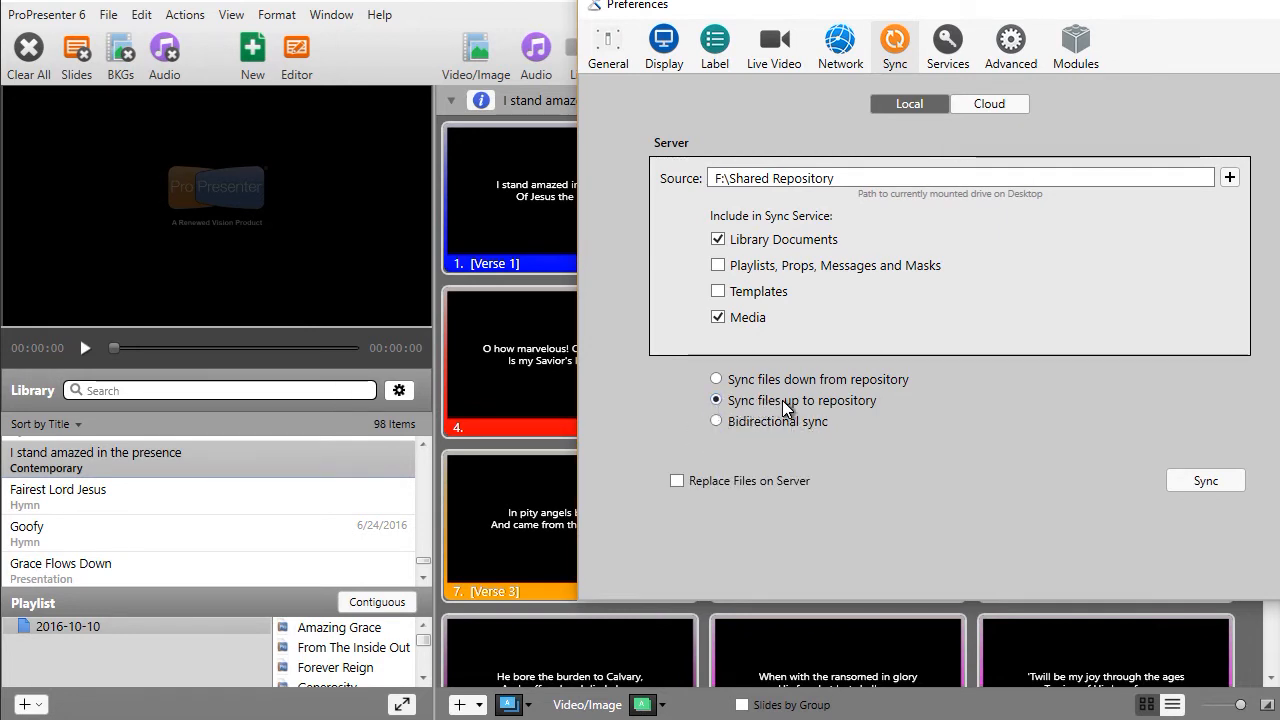
{"action": "mouse_move", "coordinate": [890, 414]}
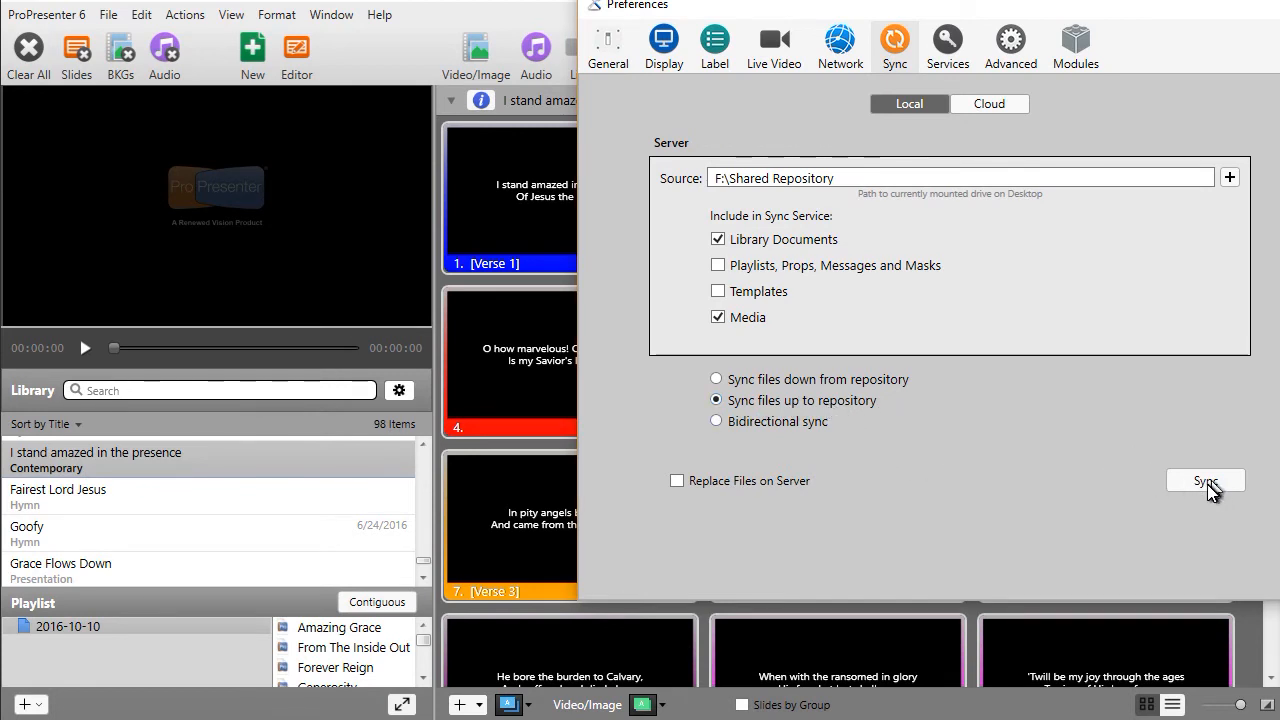
{"action": "left_click", "coordinate": [1206, 480]}
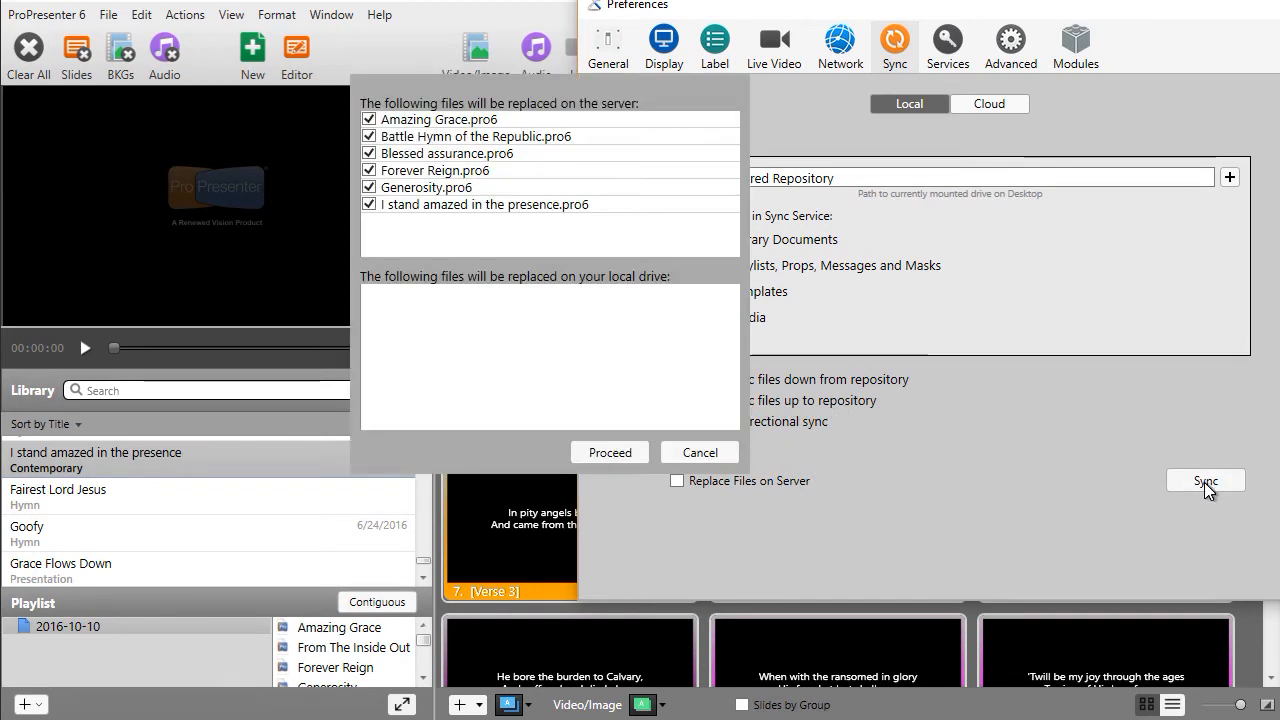
{"action": "mouse_move", "coordinate": [548, 144]}
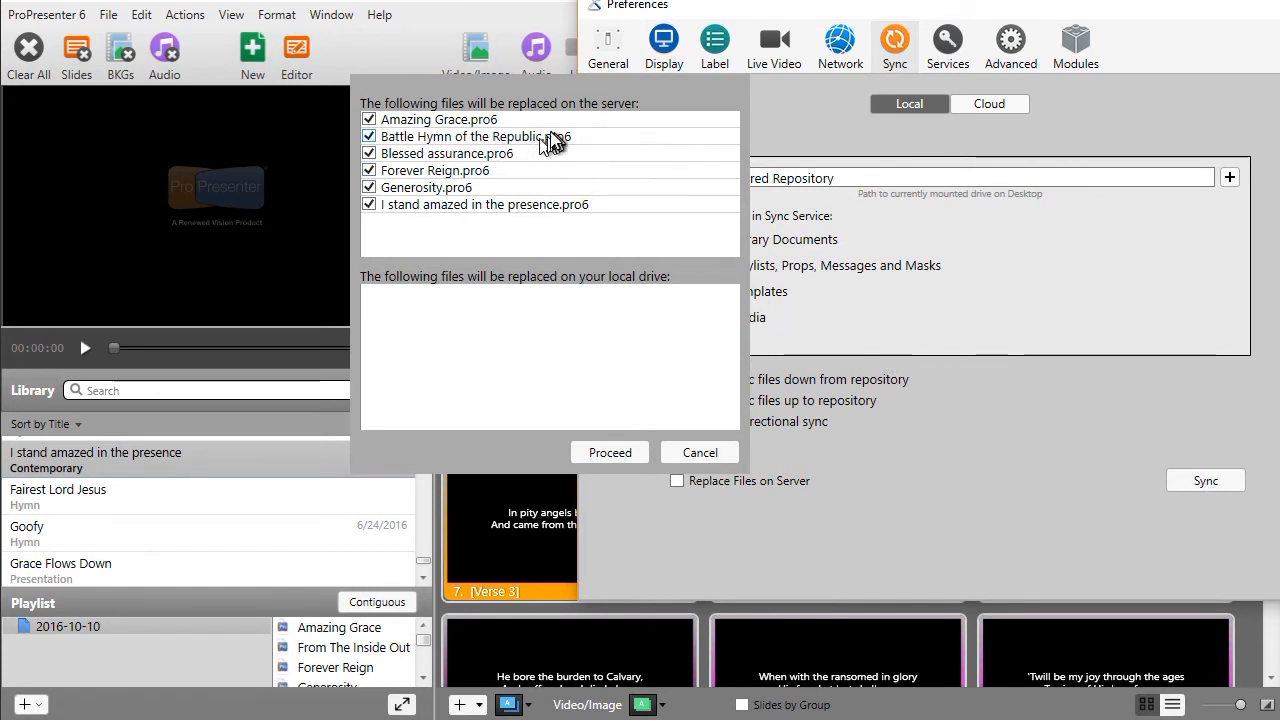
{"action": "mouse_move", "coordinate": [508, 176]}
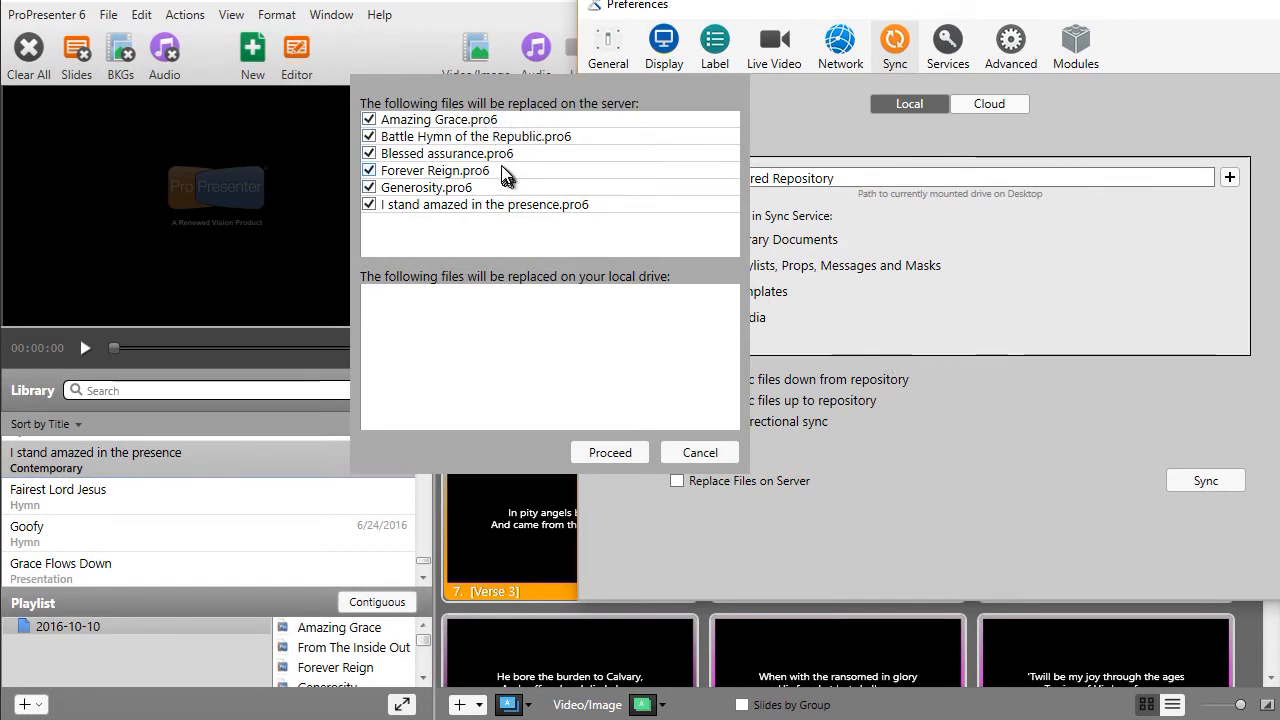
{"action": "mouse_move", "coordinate": [660, 224]}
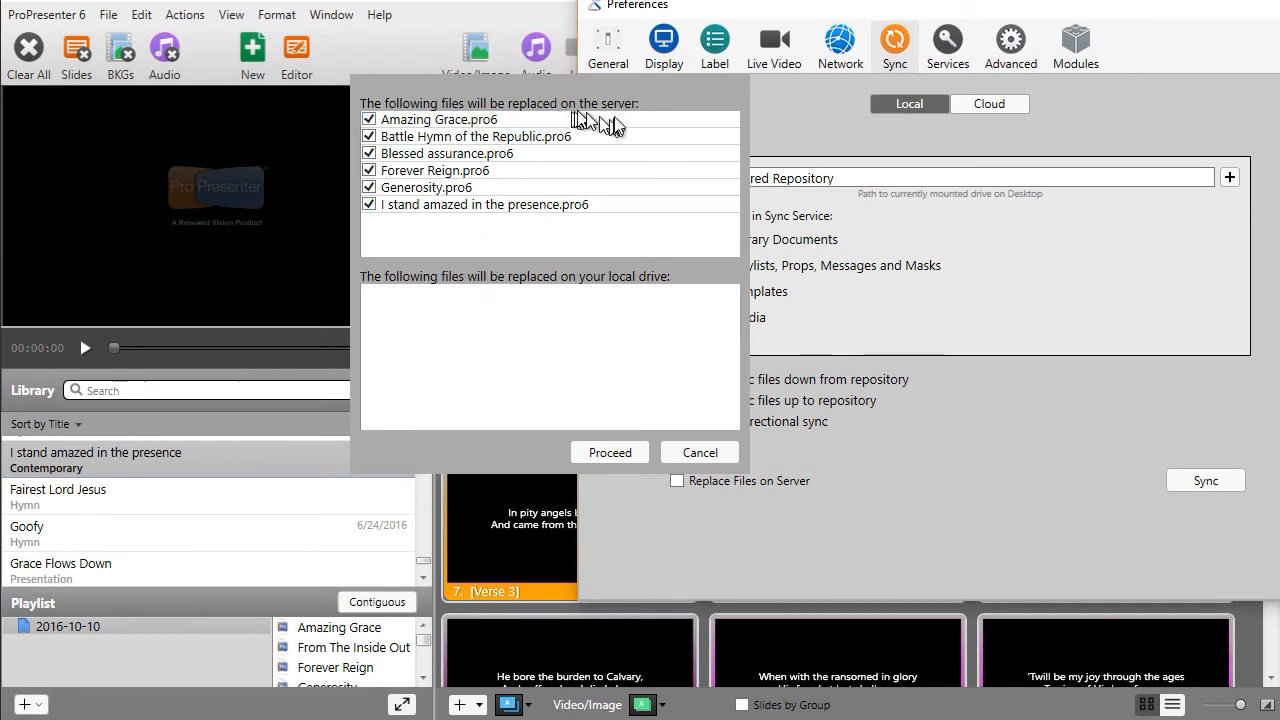
{"action": "mouse_move", "coordinate": [818, 200]}
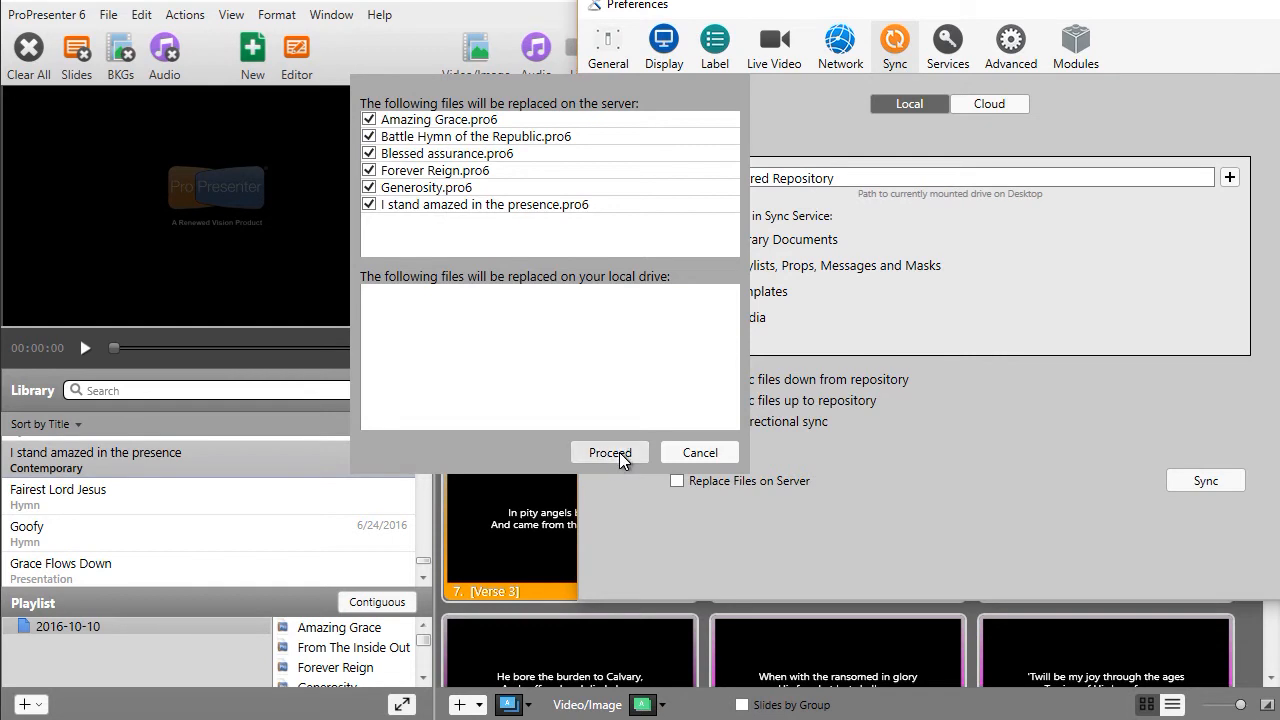
Proceed with replacing the six listed song files on the server
{"action": "left_click", "coordinate": [608, 452]}
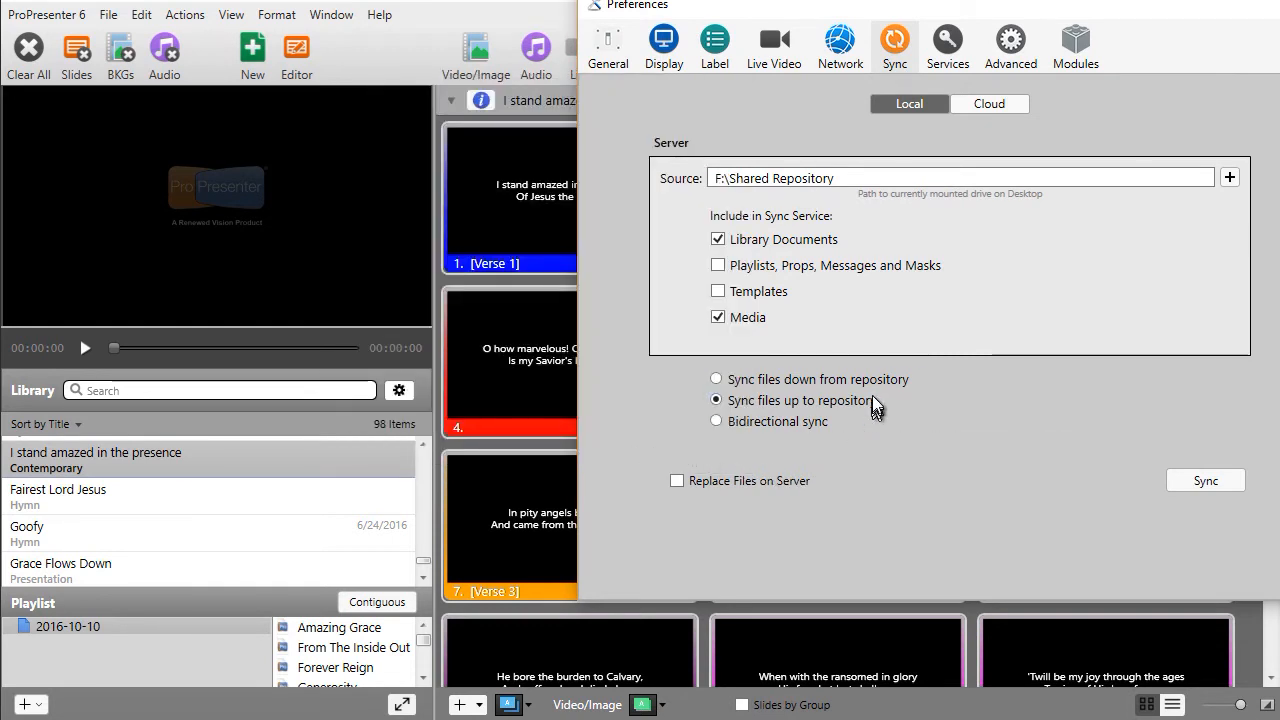
{"action": "mouse_move", "coordinate": [876, 384]}
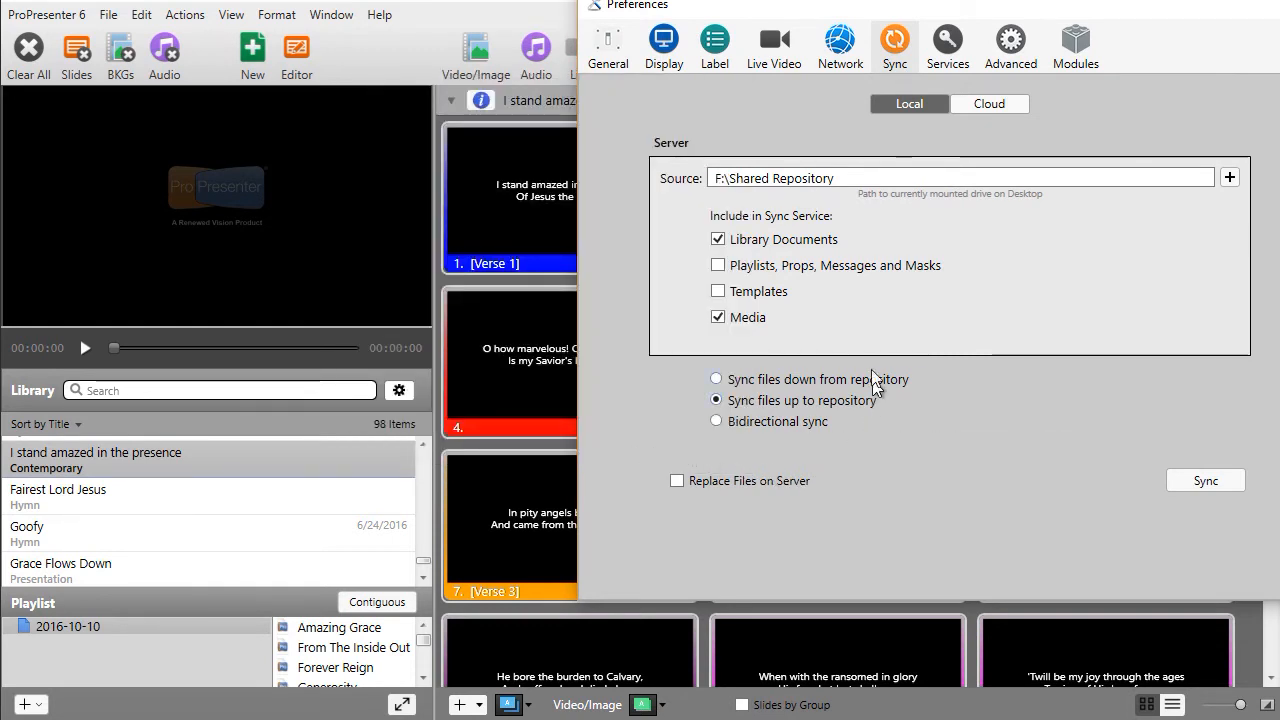
{"action": "mouse_move", "coordinate": [812, 416]}
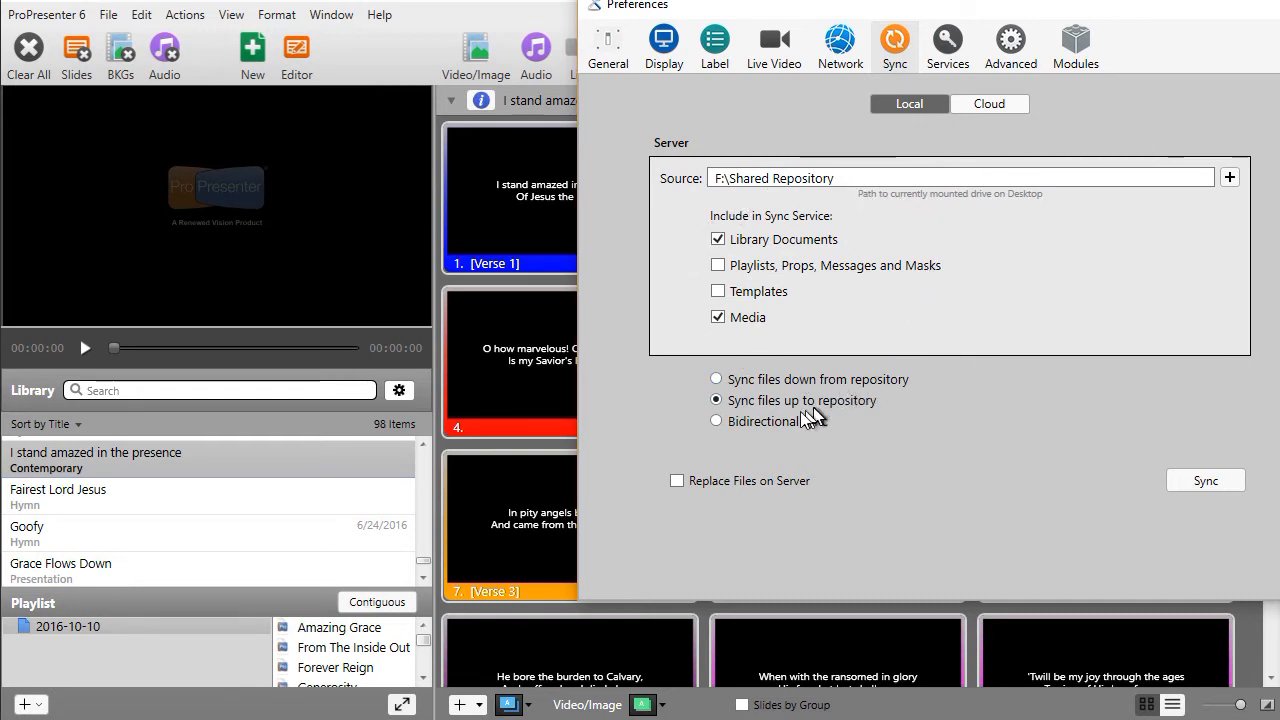
Choose 'Sync files down from repository', leaving local file replacement unchecked
{"action": "left_click", "coordinate": [716, 380]}
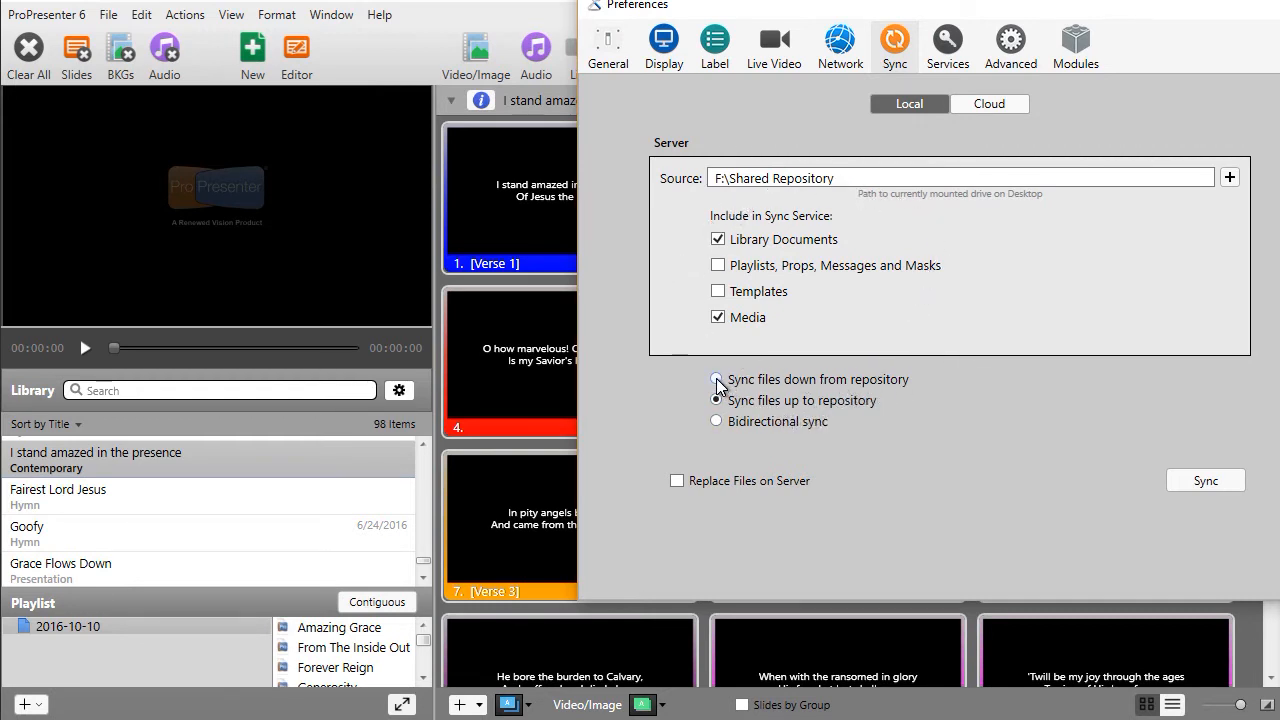
{"action": "left_click", "coordinate": [716, 400]}
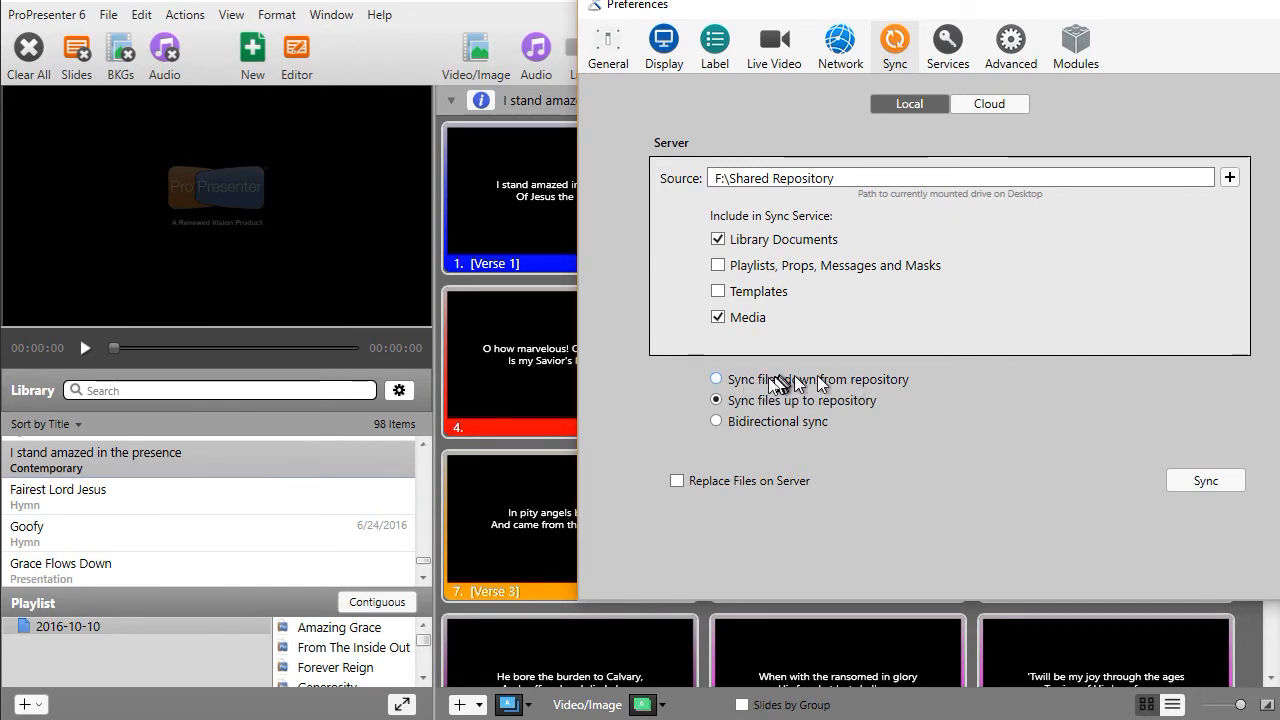
{"action": "left_click", "coordinate": [716, 380]}
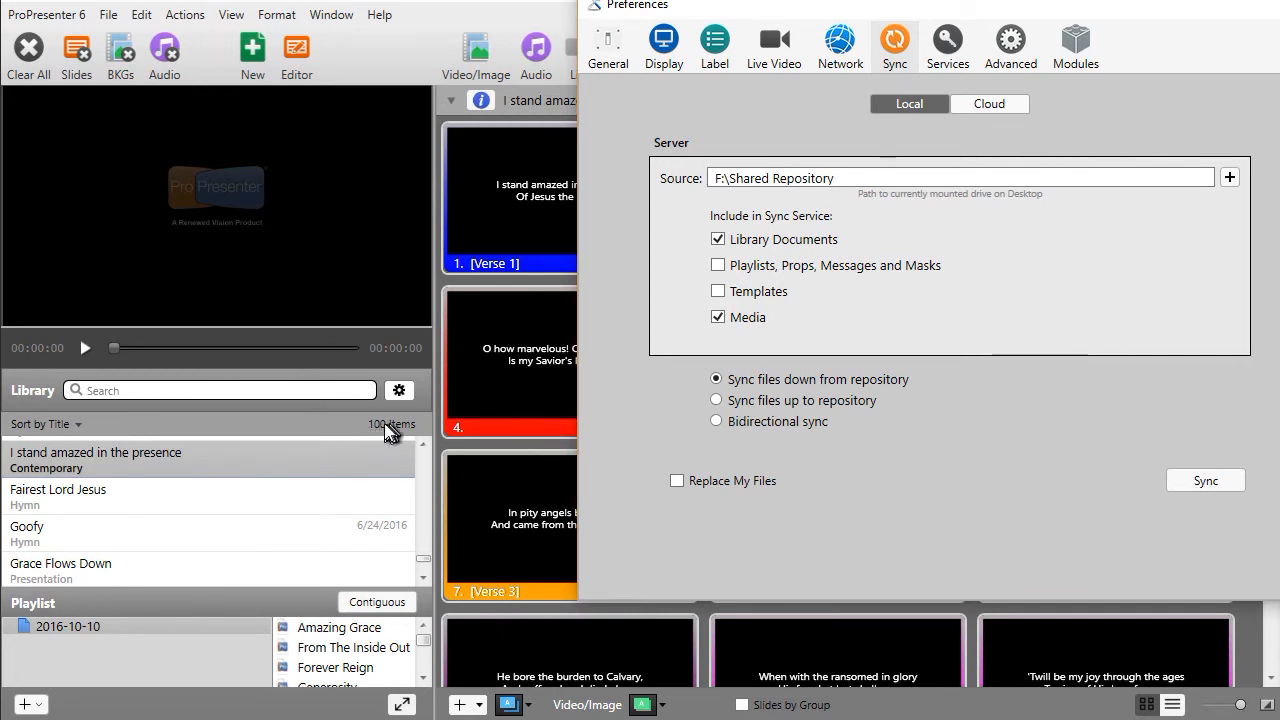
{"action": "mouse_move", "coordinate": [384, 436]}
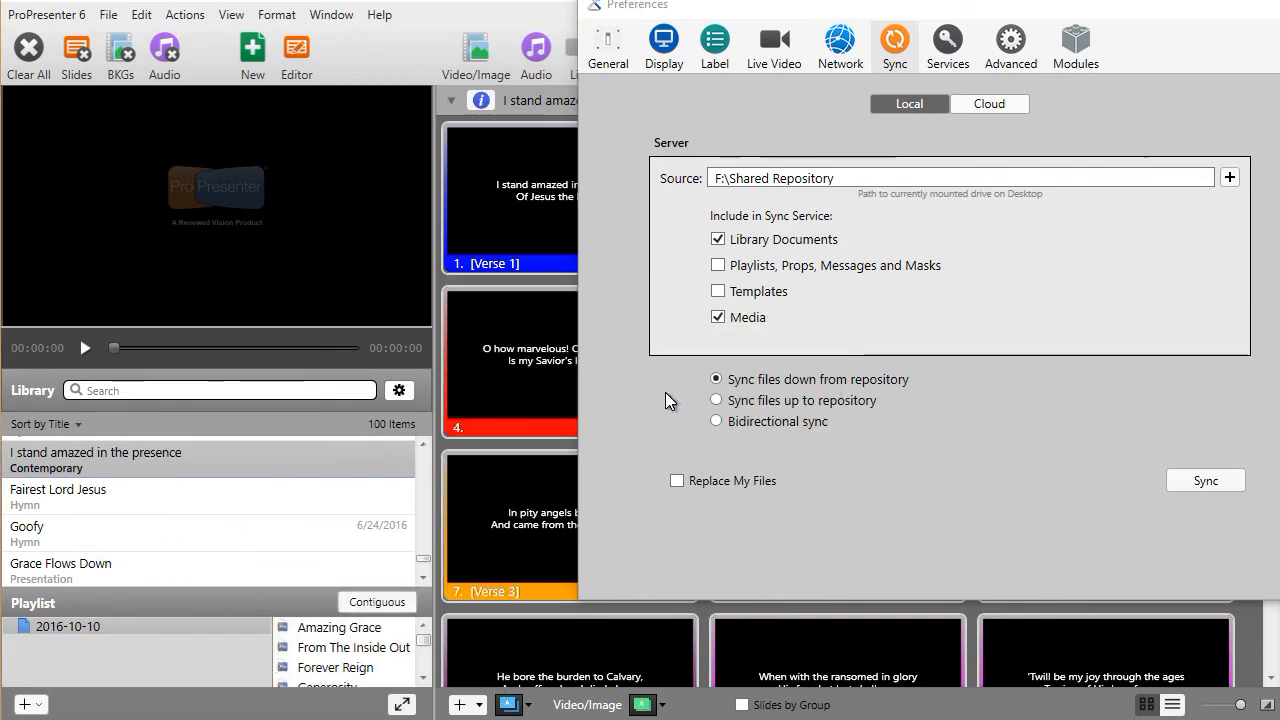
Select the Doxology hymn in the library to show its slides
{"action": "left_click", "coordinate": [68, 492]}
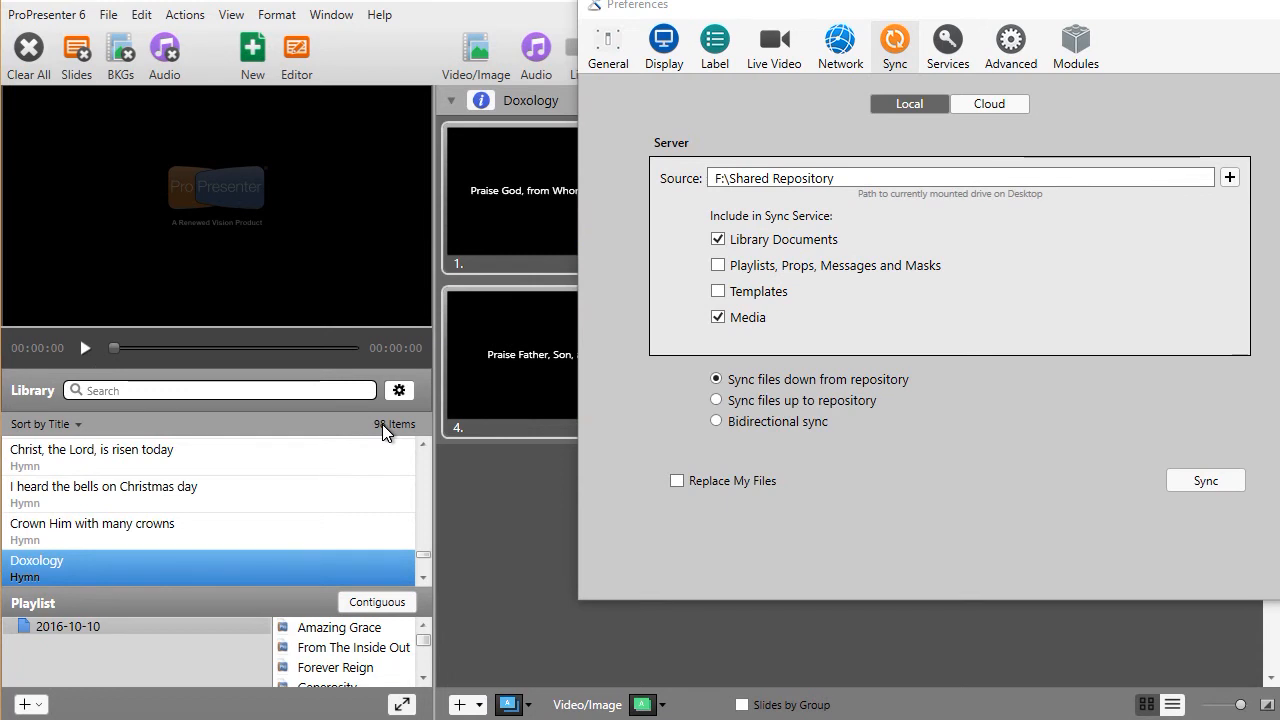
Choose 'Bidirectional sync' with Library Documents and Media still included
{"action": "left_click", "coordinate": [716, 420]}
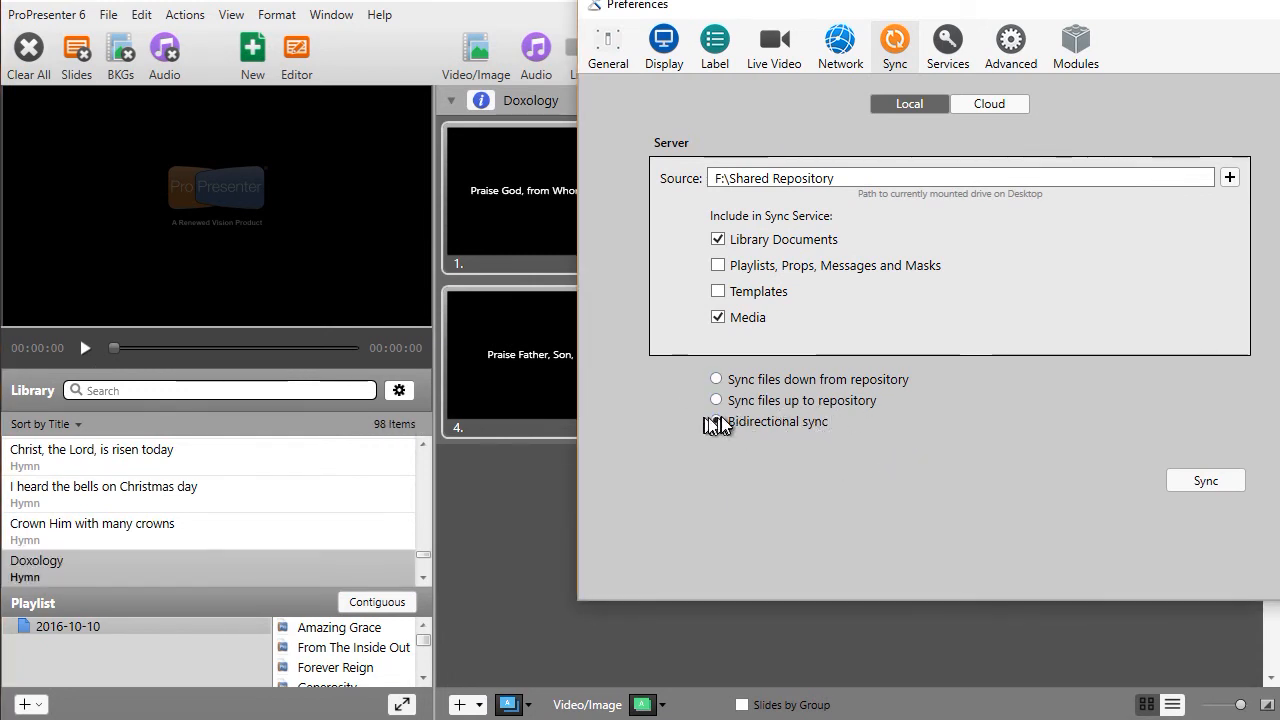
{"action": "left_click", "coordinate": [716, 420]}
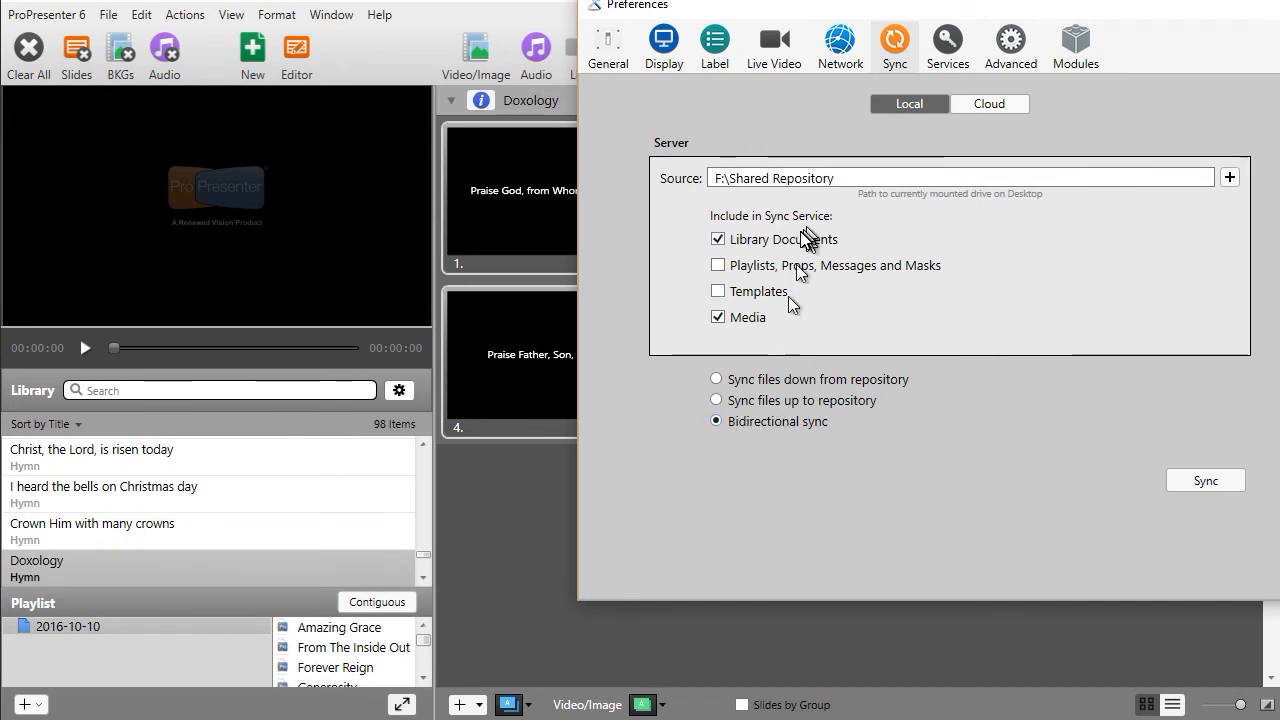
{"action": "mouse_move", "coordinate": [864, 162]}
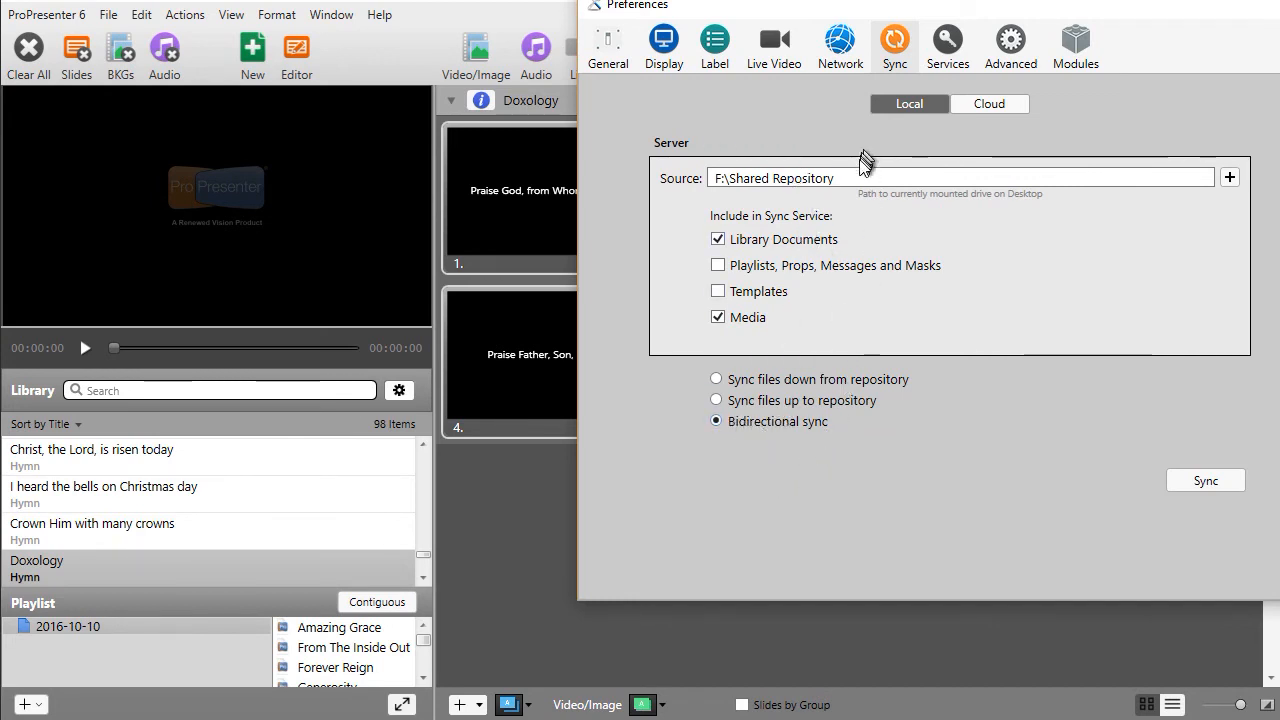
{"action": "mouse_move", "coordinate": [820, 432]}
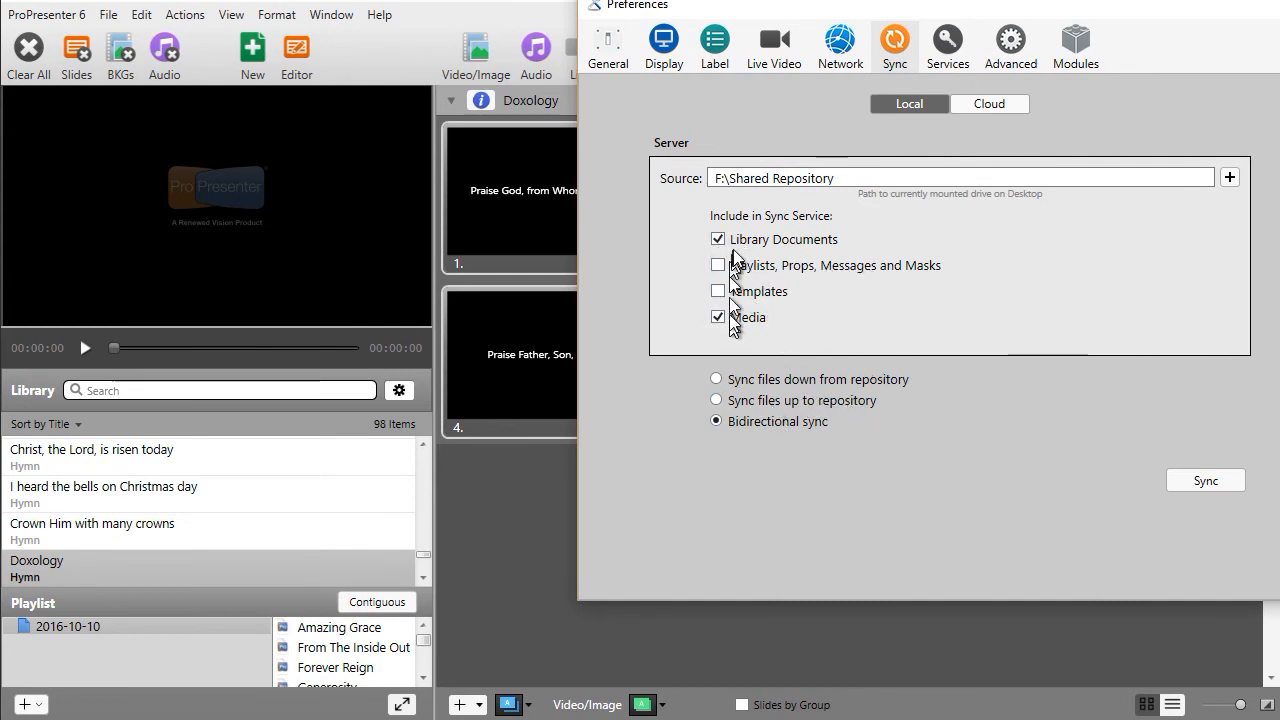
{"action": "mouse_move", "coordinate": [688, 390]}
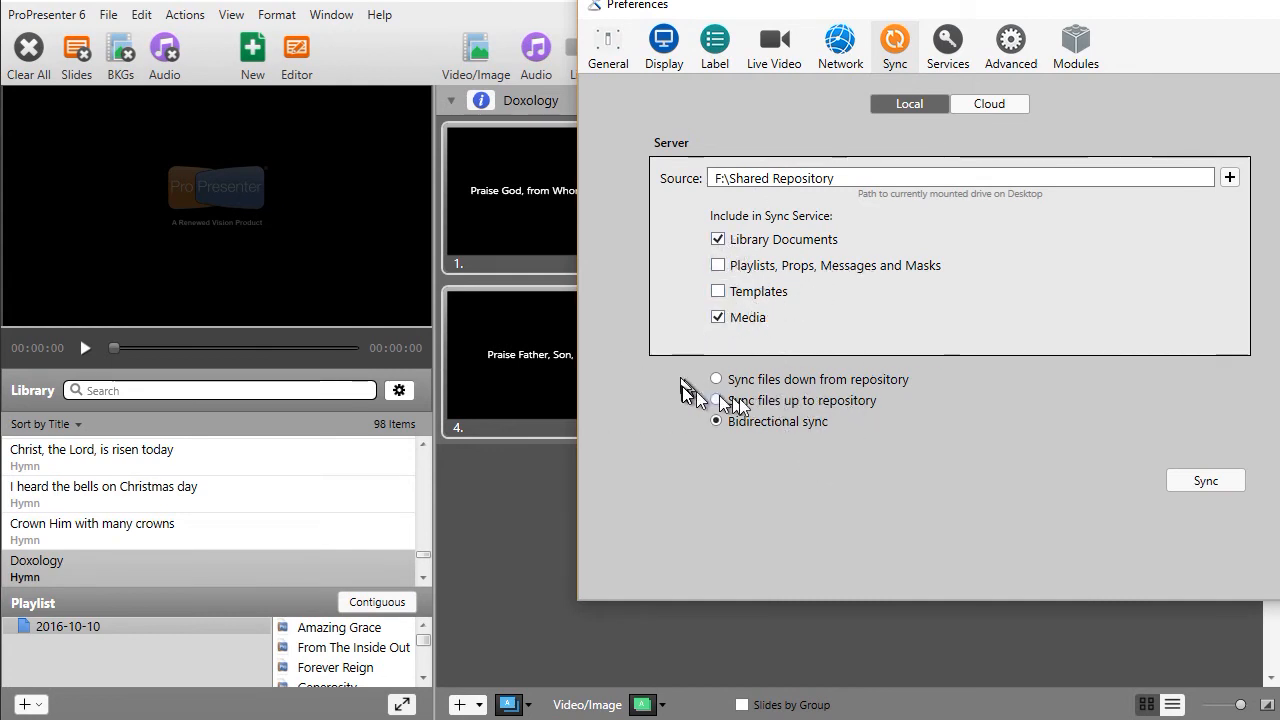
{"action": "mouse_move", "coordinate": [380, 516]}
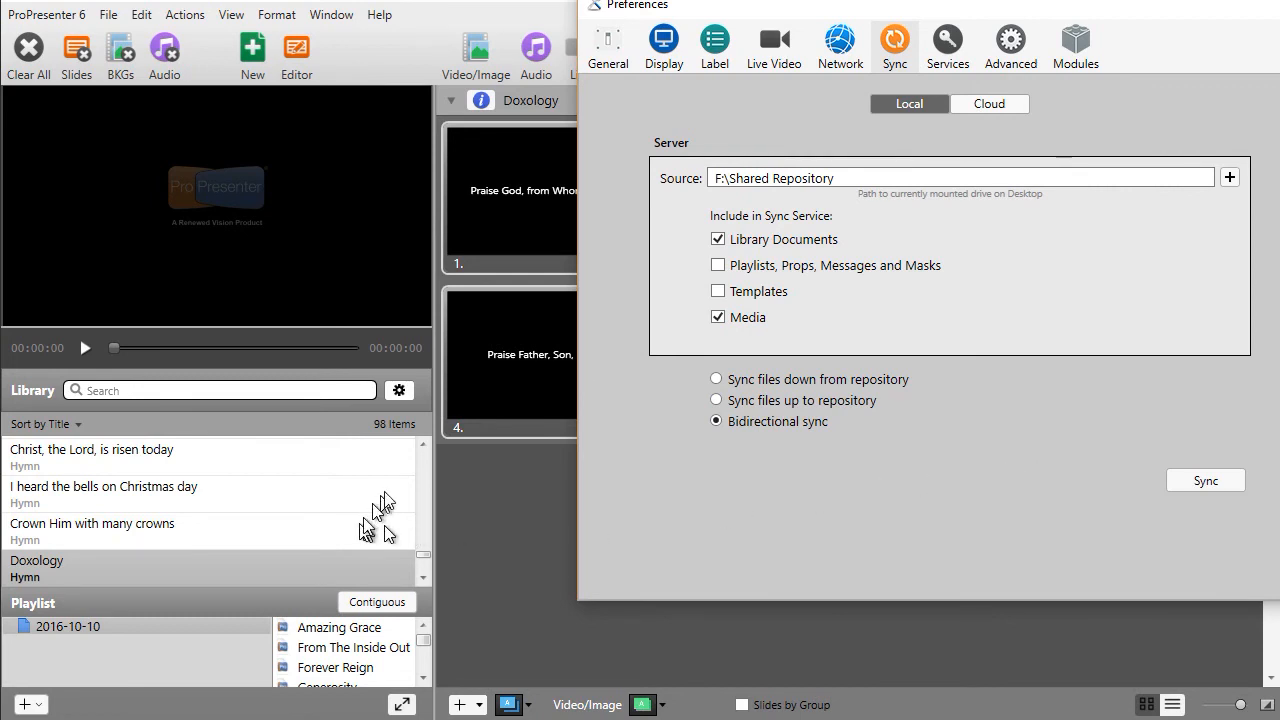
{"action": "mouse_move", "coordinate": [392, 432]}
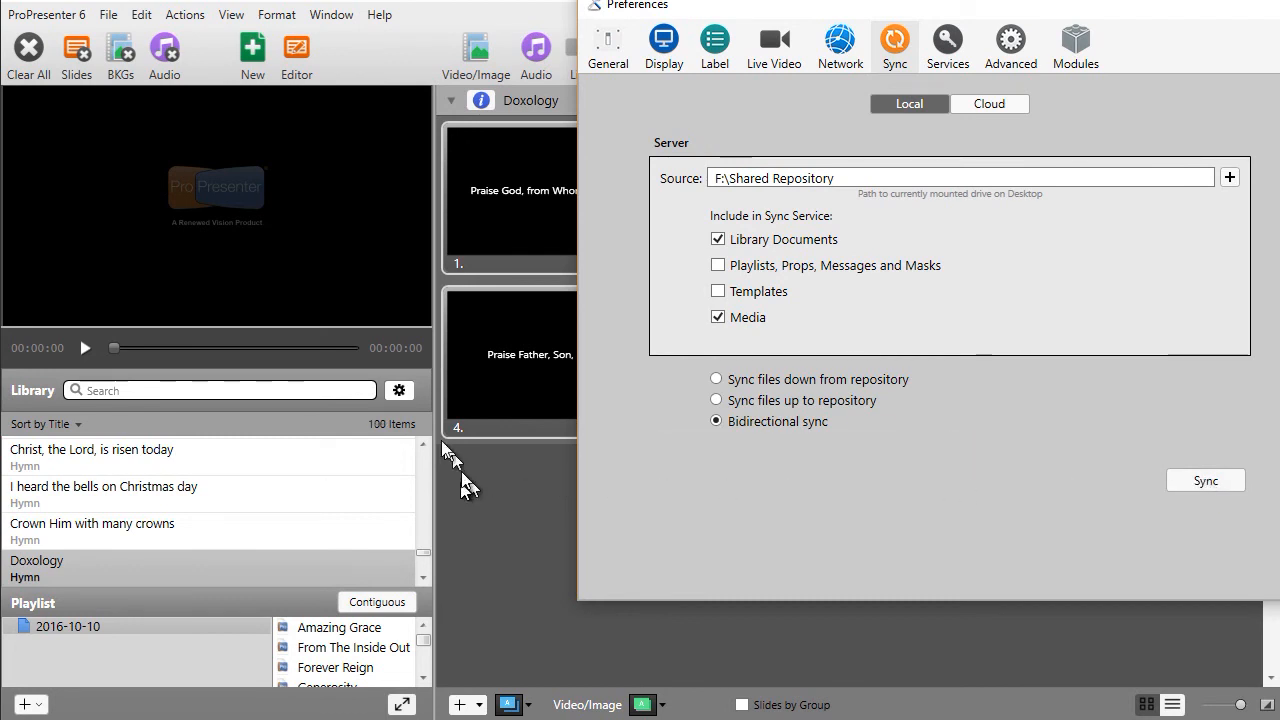
{"action": "mouse_move", "coordinate": [340, 510]}
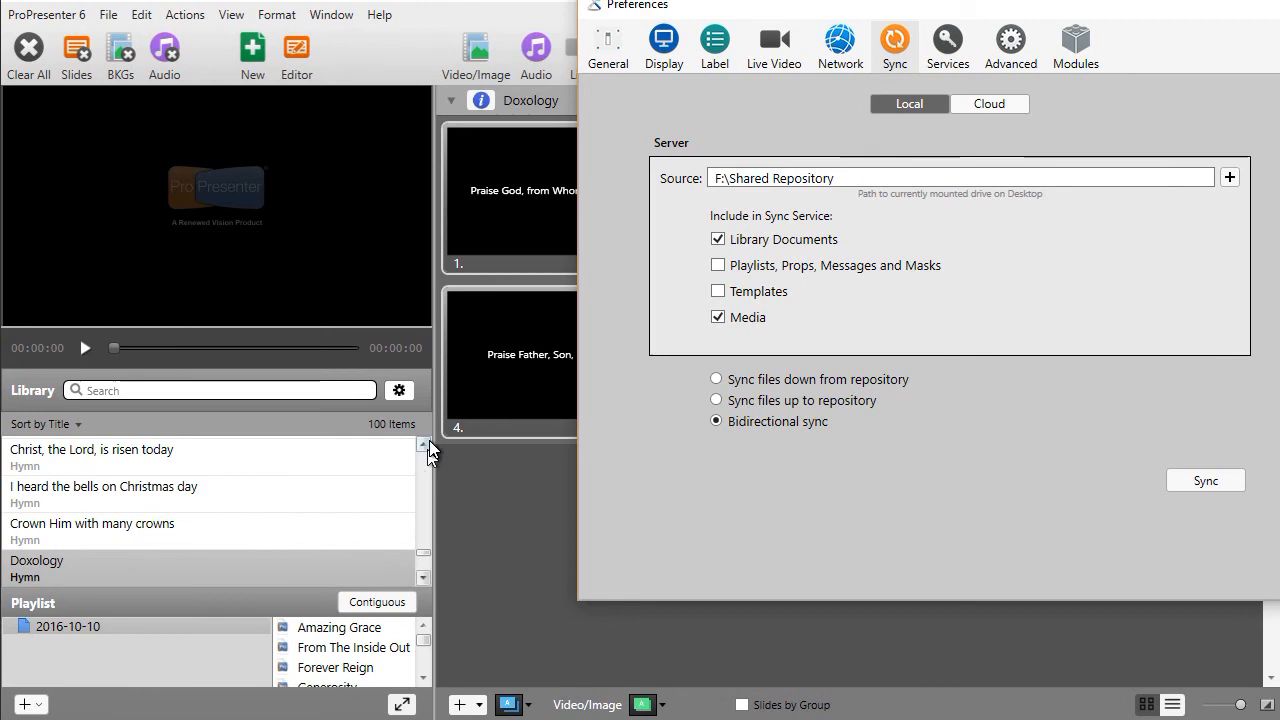
{"action": "mouse_move", "coordinate": [312, 522]}
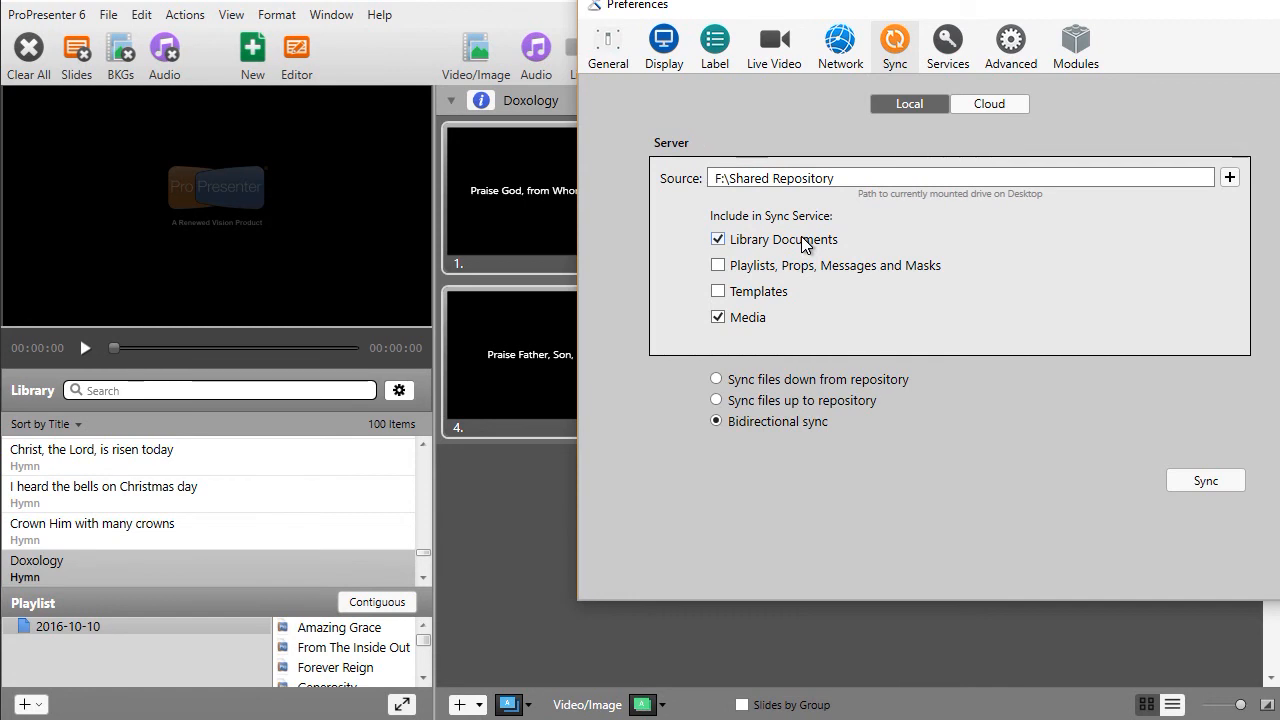
{"action": "mouse_move", "coordinate": [1168, 22]}
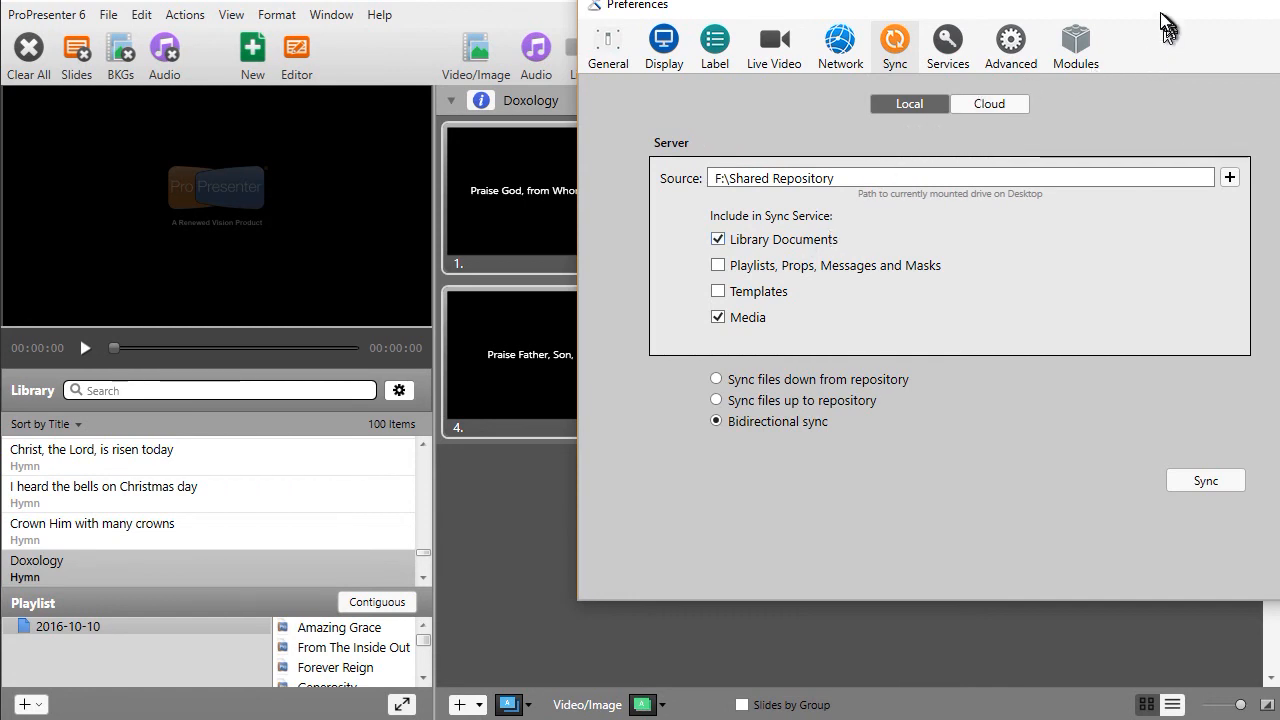